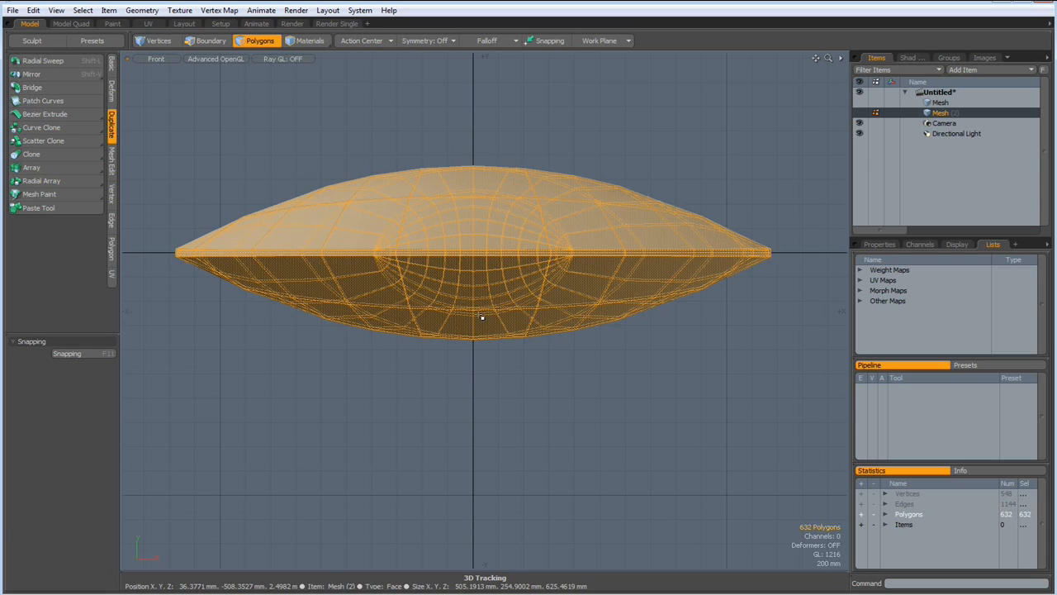
- Delete the bottom polygons and mirror the dome on Y with Invert Polygons enabled
left_click(31, 73)
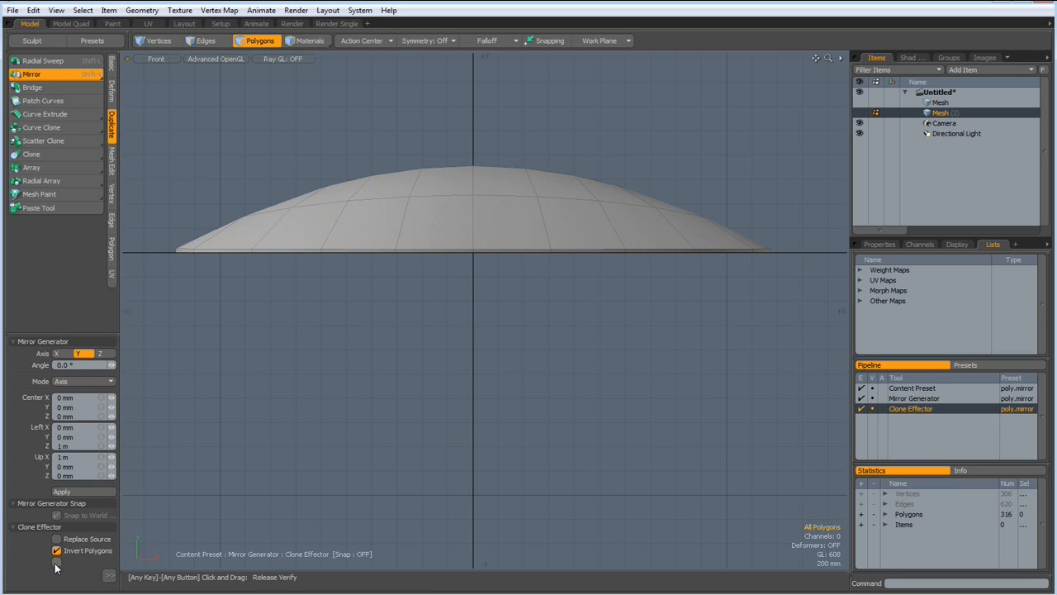
left_click(57, 562)
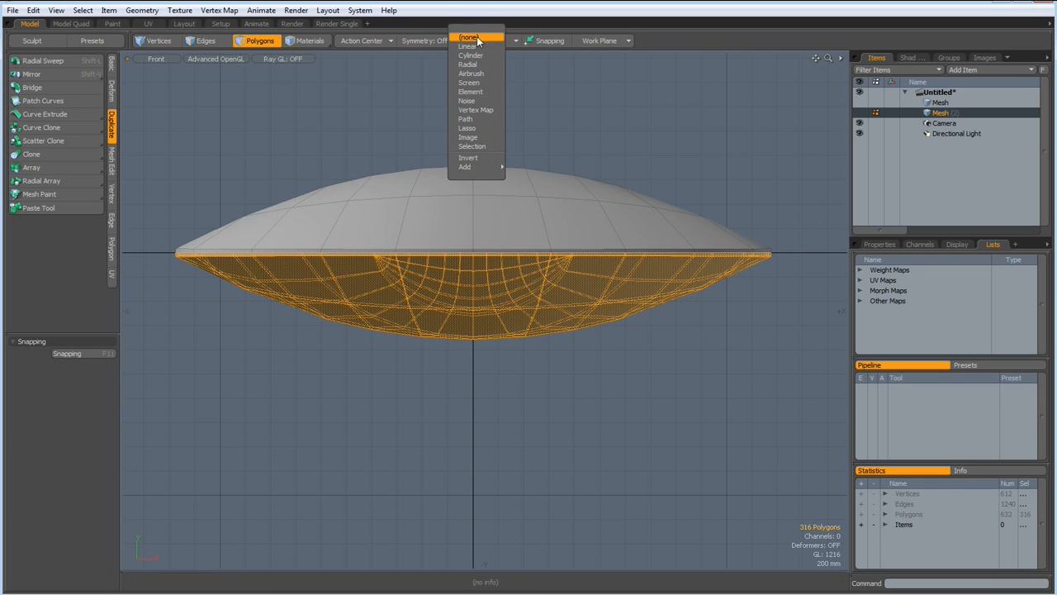
- Set Falloff to none, squash the bottom polygons vertically, and cut-paste them into a new mesh
left_click(468, 46)
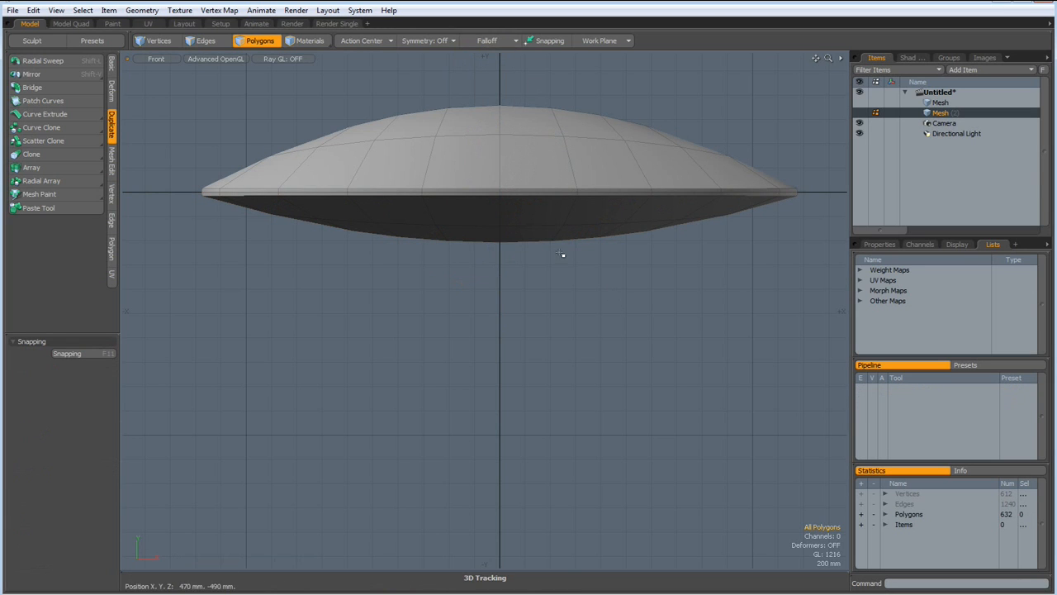
left_click(532, 234)
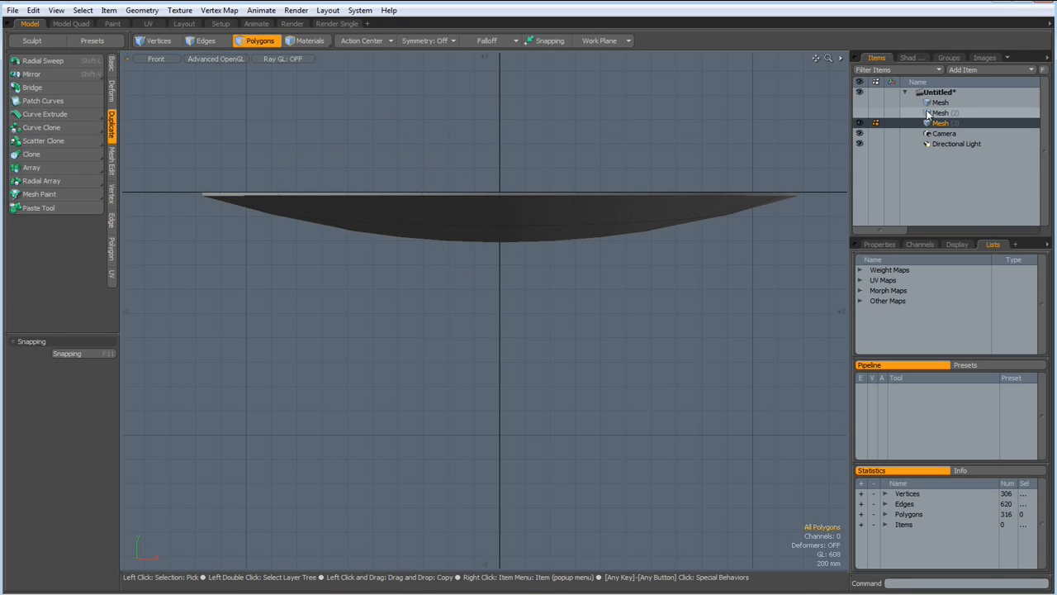
- Make Mesh (2) the active item and zoom and orbit in on its rim
left_click(860, 123)
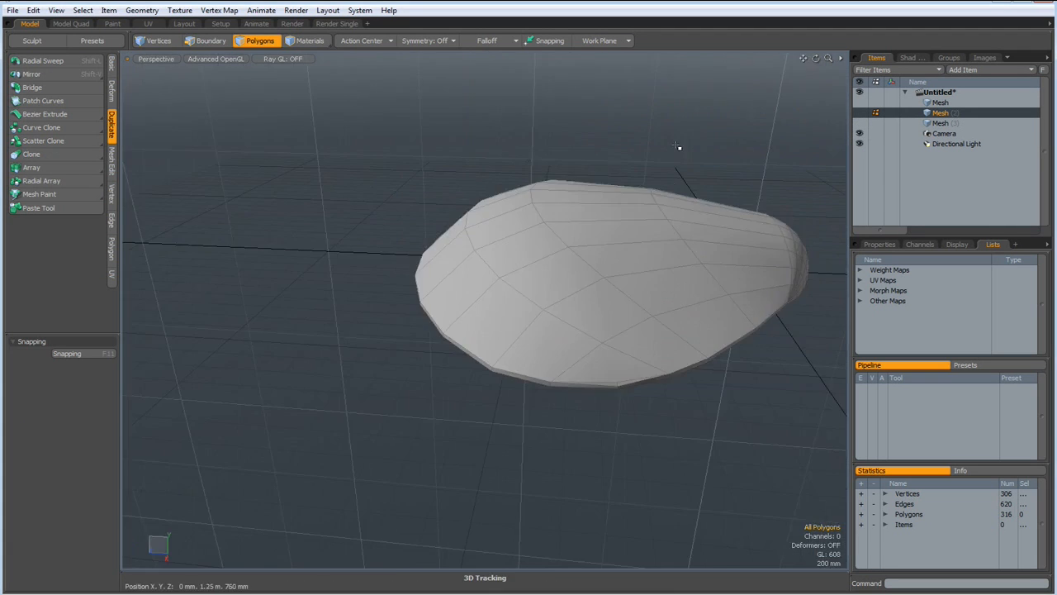
left_click_drag(678, 146, 521, 309)
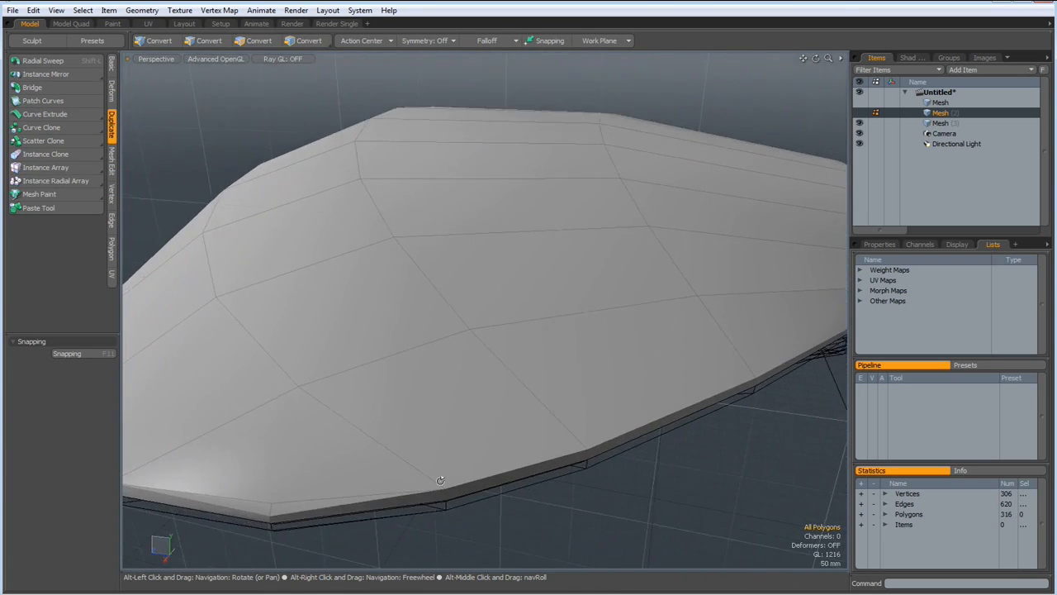
left_click_drag(440, 479, 348, 444)
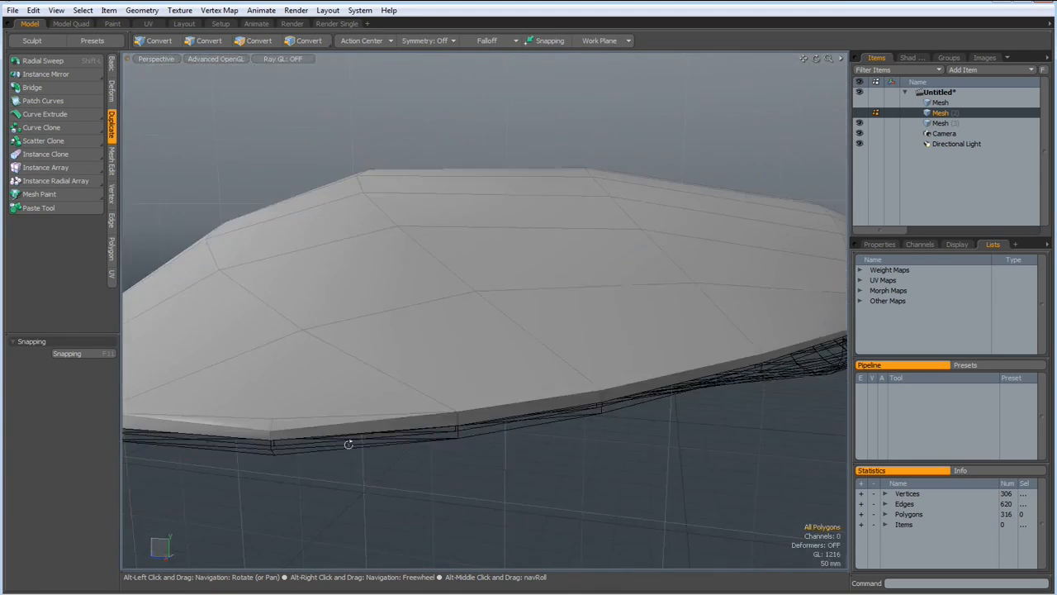
left_click_drag(348, 444, 421, 362)
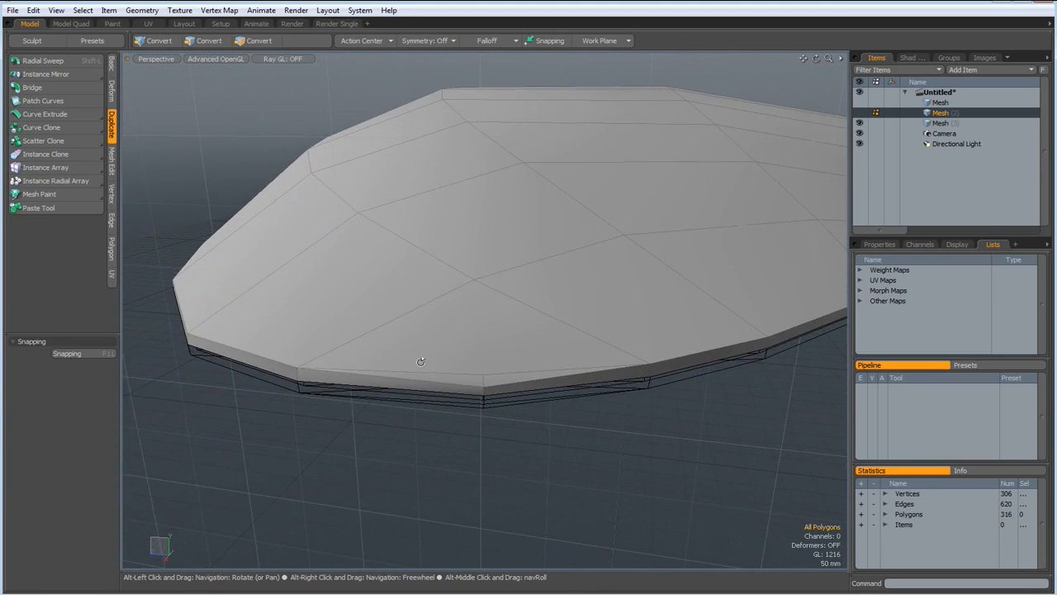
left_click(259, 40)
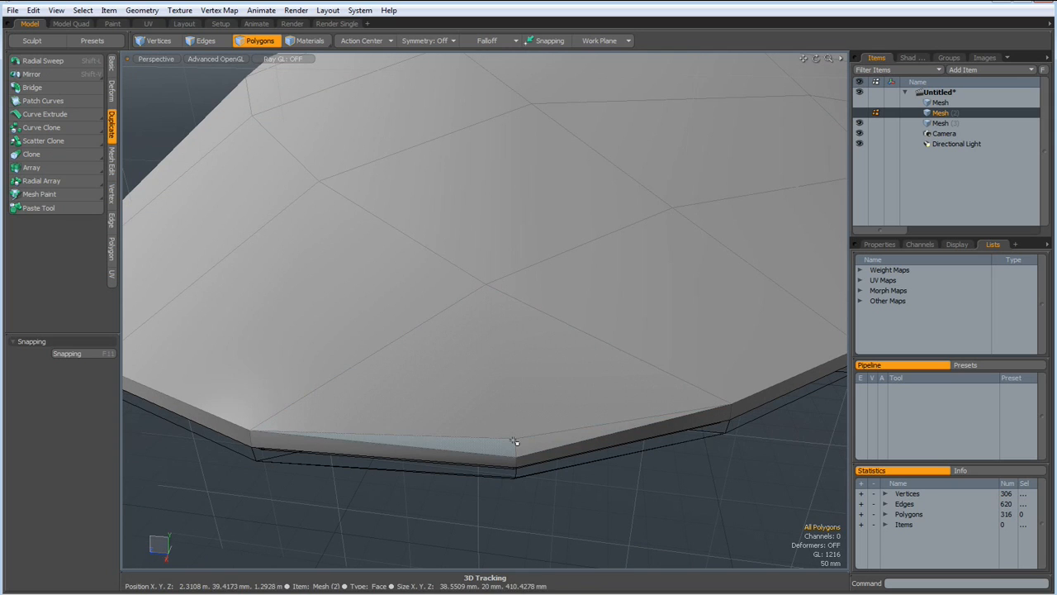
- Delete the small rim polygons, leaving 314 polygons, and test an edge loop selection
left_click(158, 40)
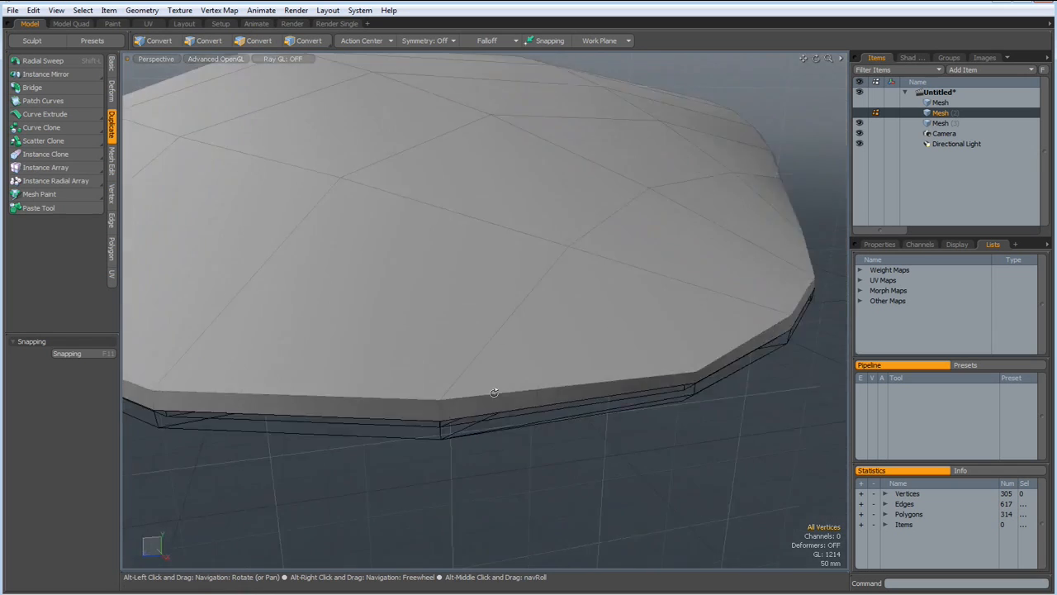
left_click_drag(493, 392, 635, 362)
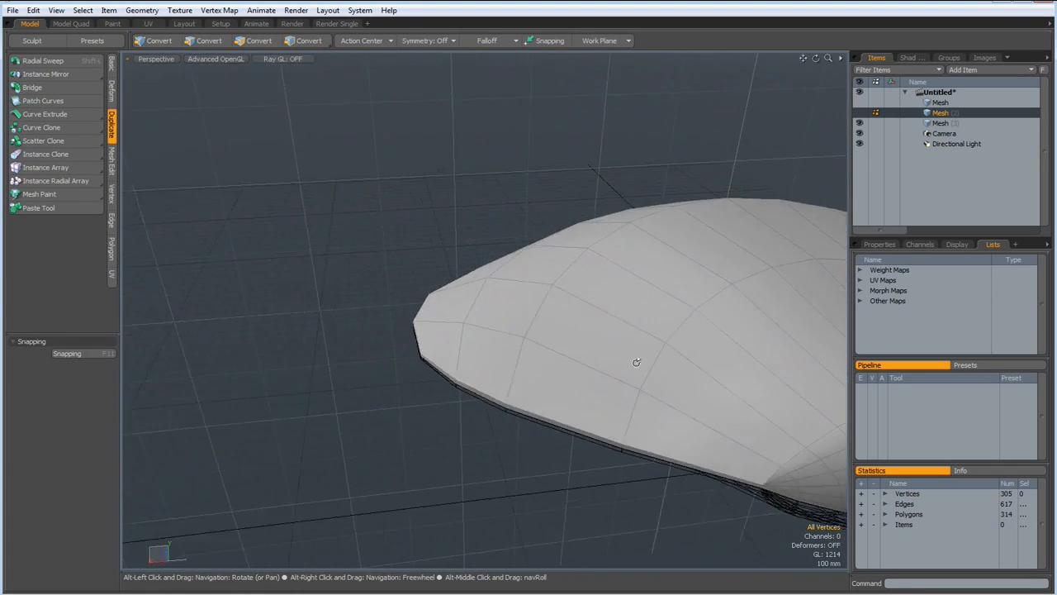
left_click_drag(636, 362, 534, 316)
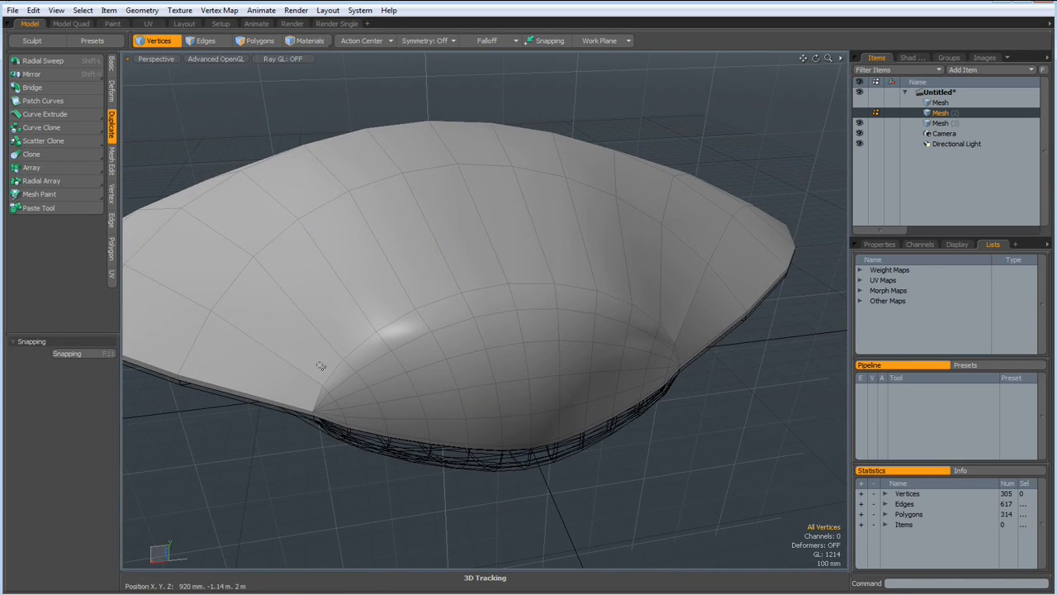
left_click(205, 41)
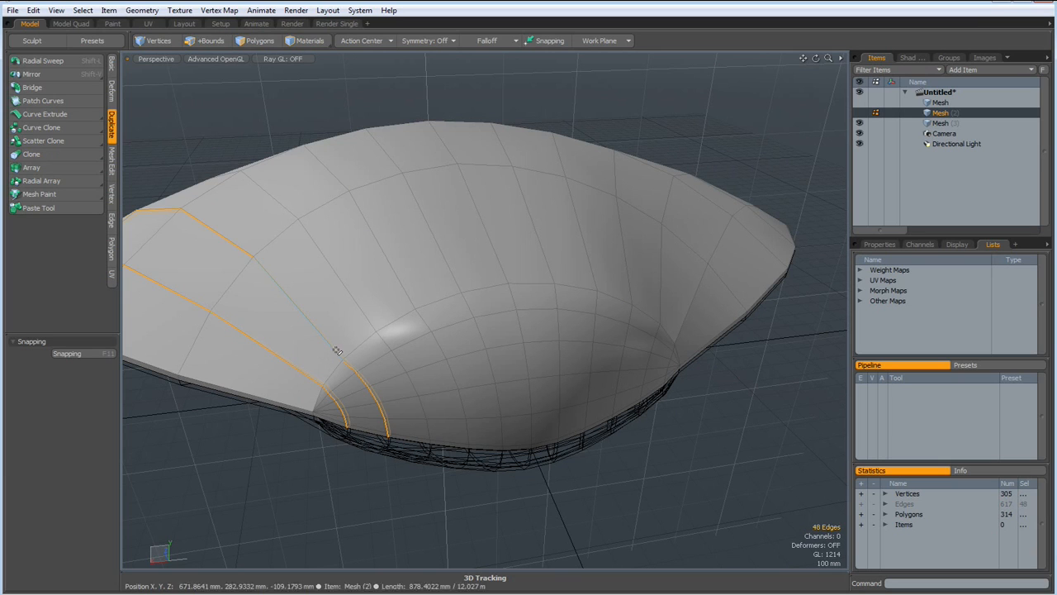
left_click(205, 41)
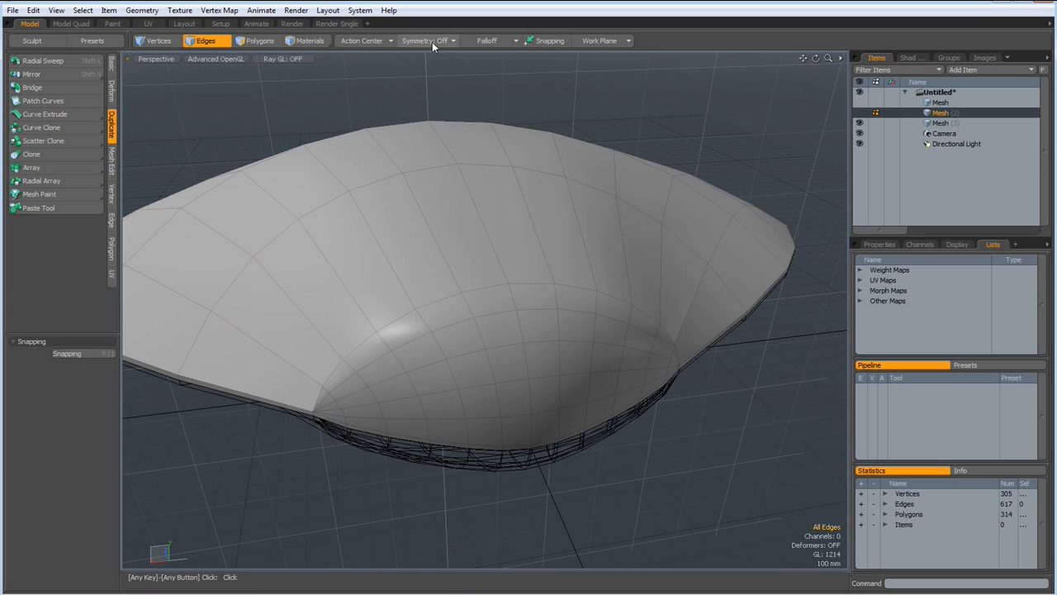
- Enable X symmetry and edge-bevel the radial edge loops, raising the dome to 579 polygons
left_click(425, 40)
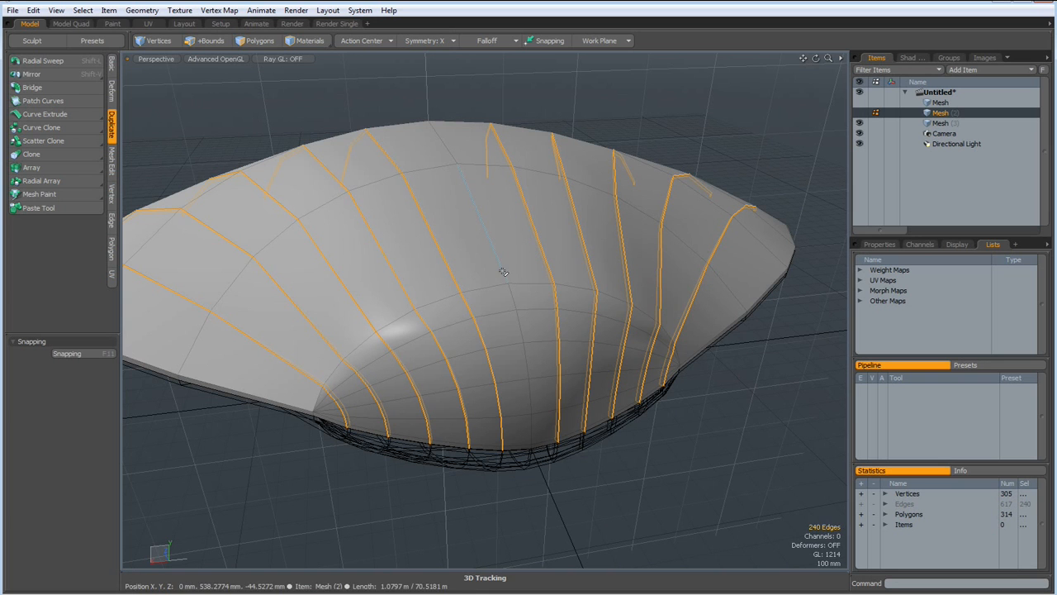
left_click_drag(504, 273, 543, 371)
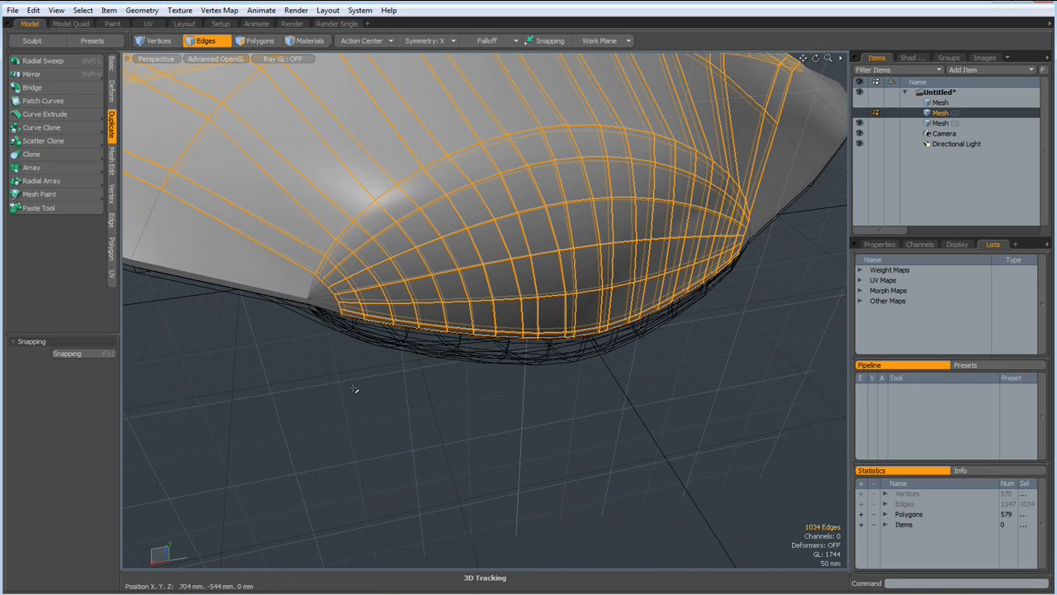
left_click(260, 40)
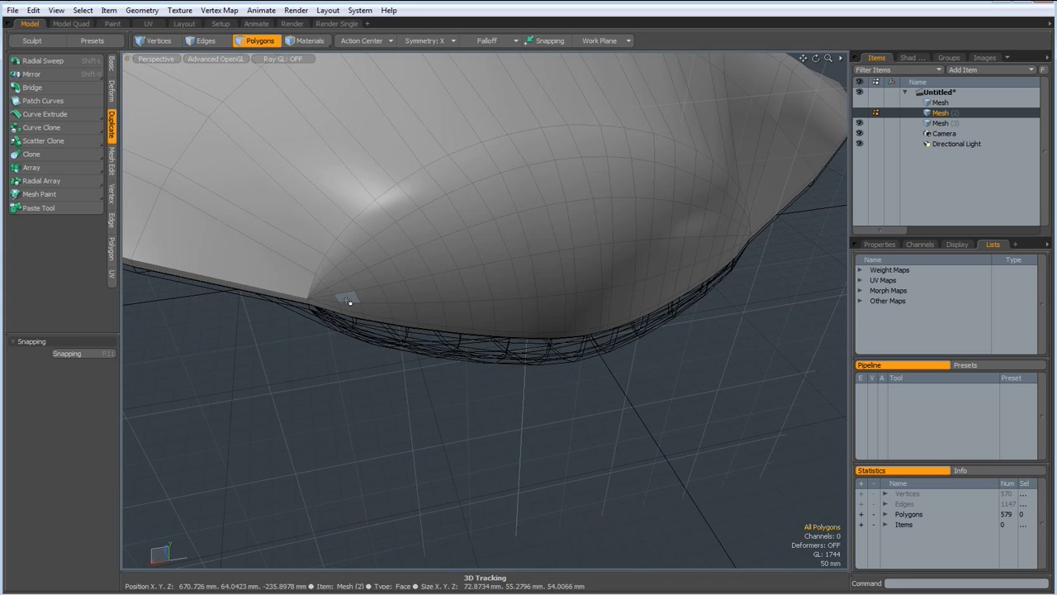
- Loop-select the ridge strip polygons, extrude them outward, and enable subdivision surfaces
left_click(379, 266)
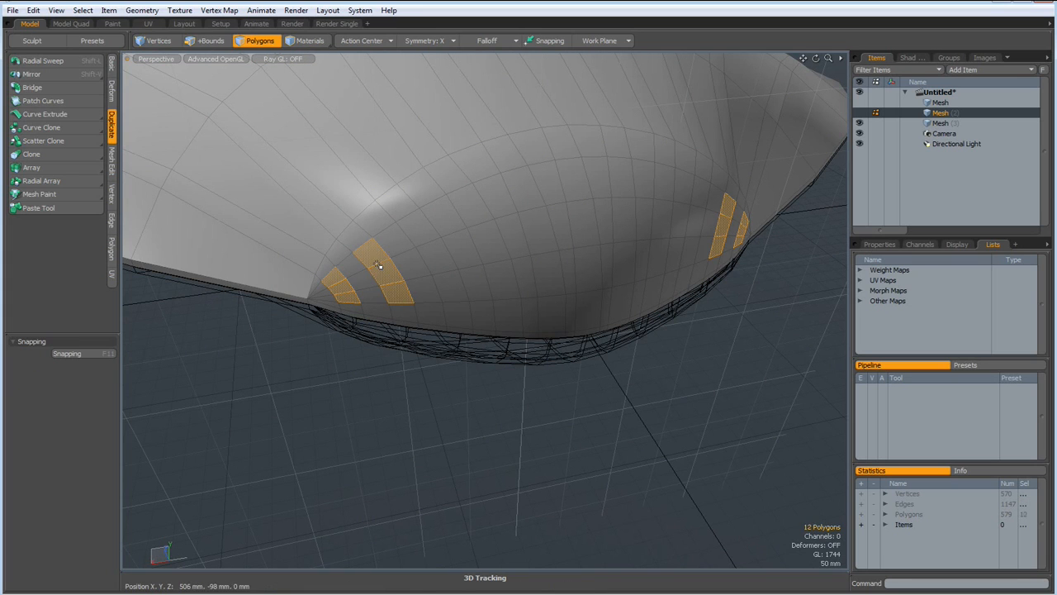
left_click(502, 275)
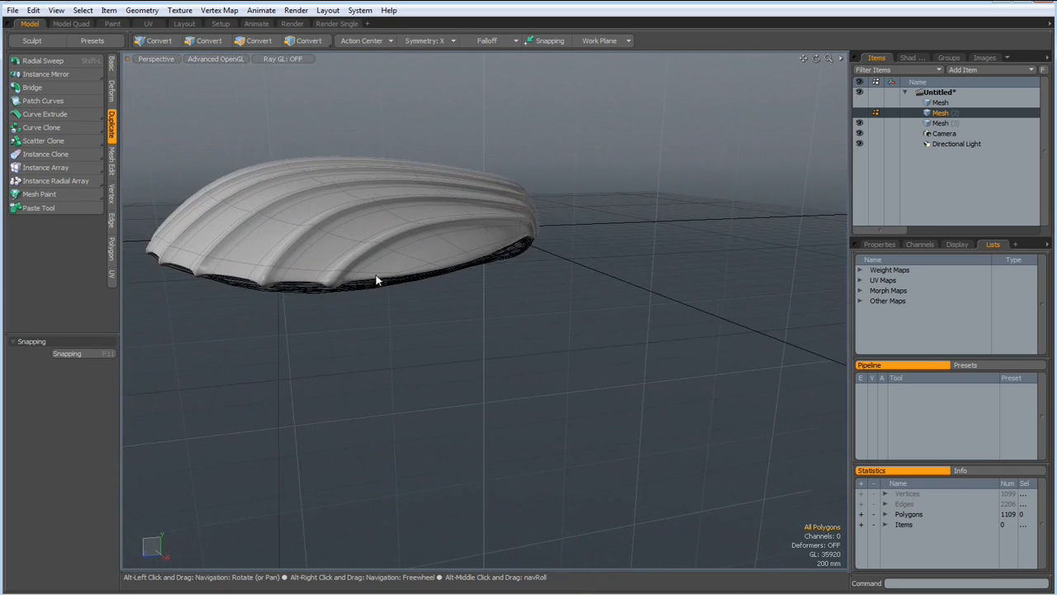
- Activate both Mesh (2) and Mesh (3) and hide the grid workplane
left_click(940, 123)
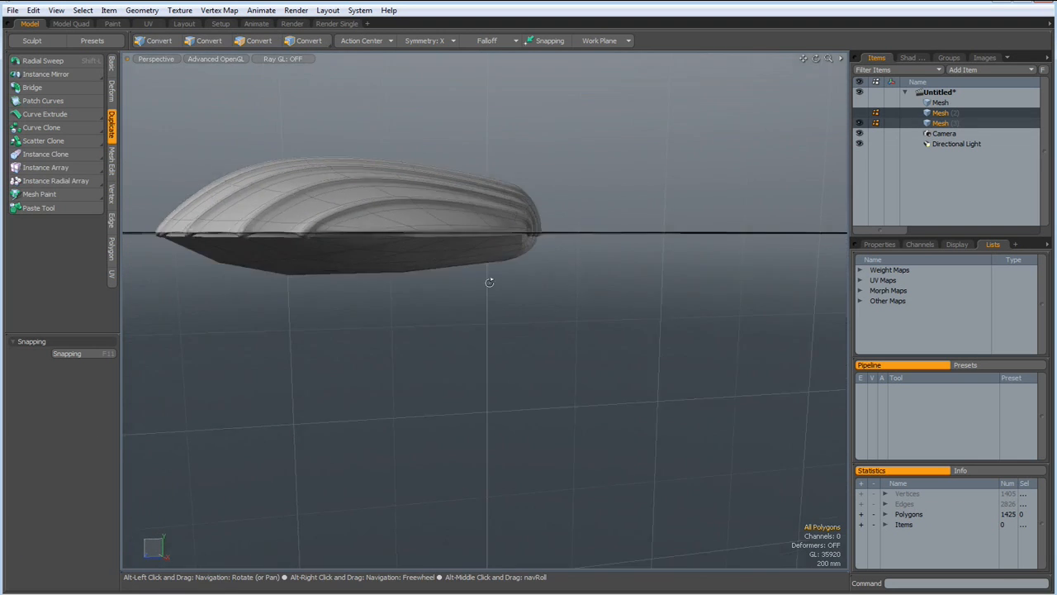
left_click_drag(488, 282, 533, 300)
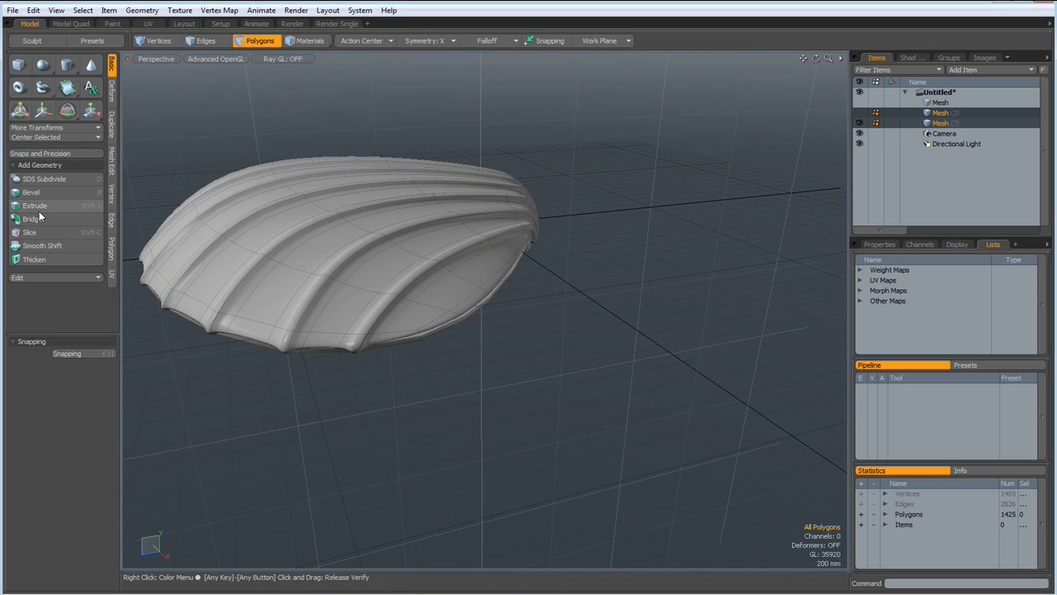
left_click(95, 137)
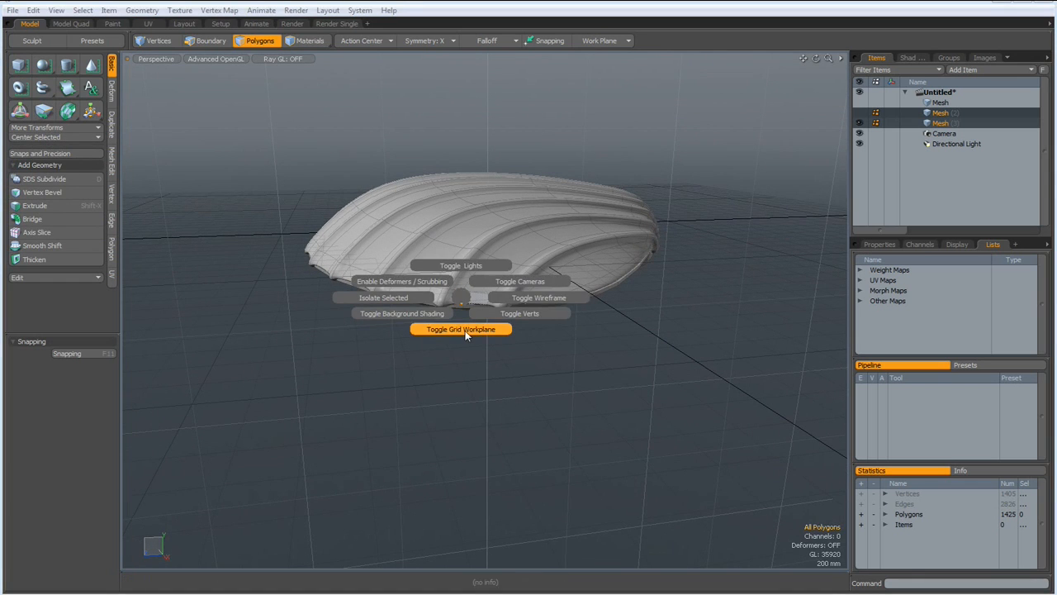
left_click(461, 329)
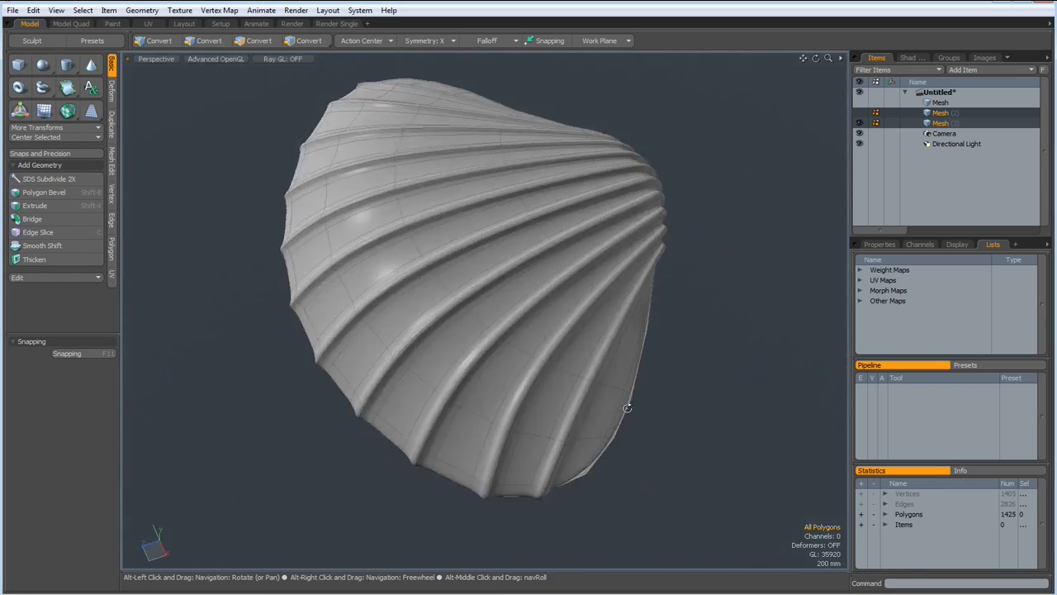
left_click_drag(628, 407, 485, 370)
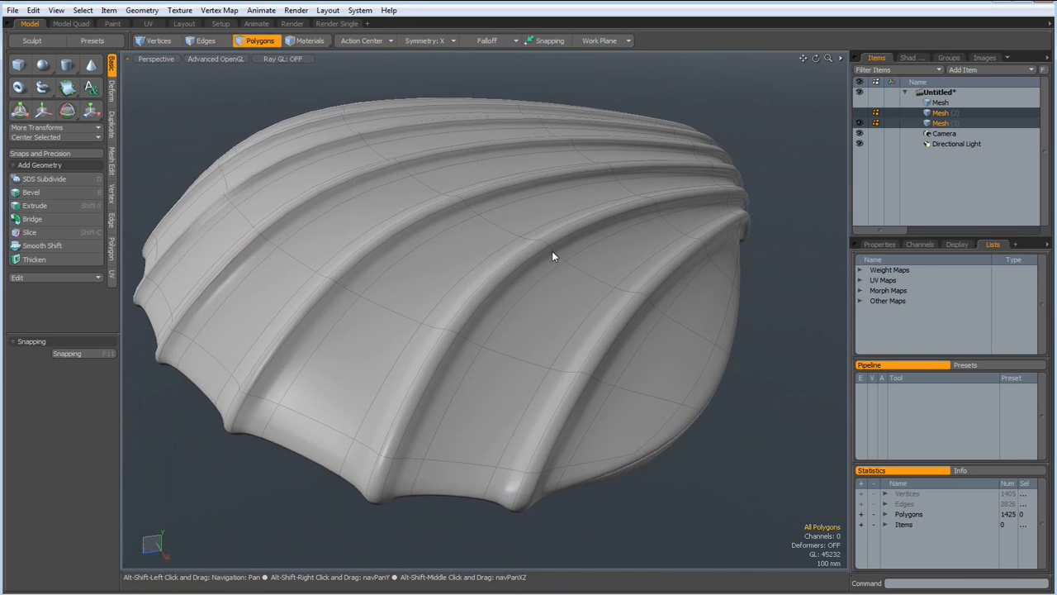
left_click_drag(553, 256, 541, 269)
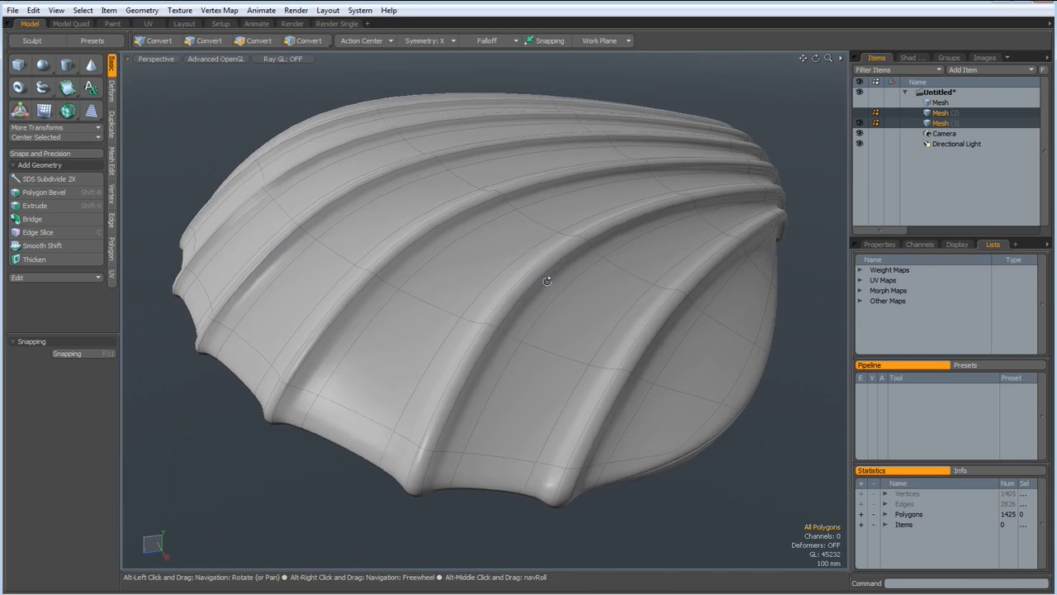
left_click(260, 40)
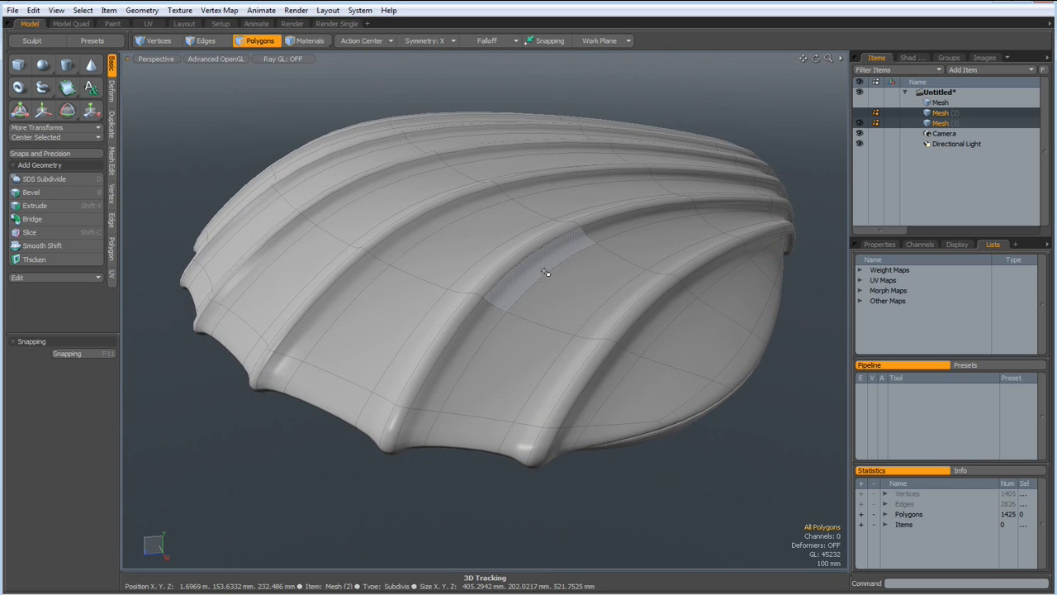
left_click_drag(545, 273, 613, 289)
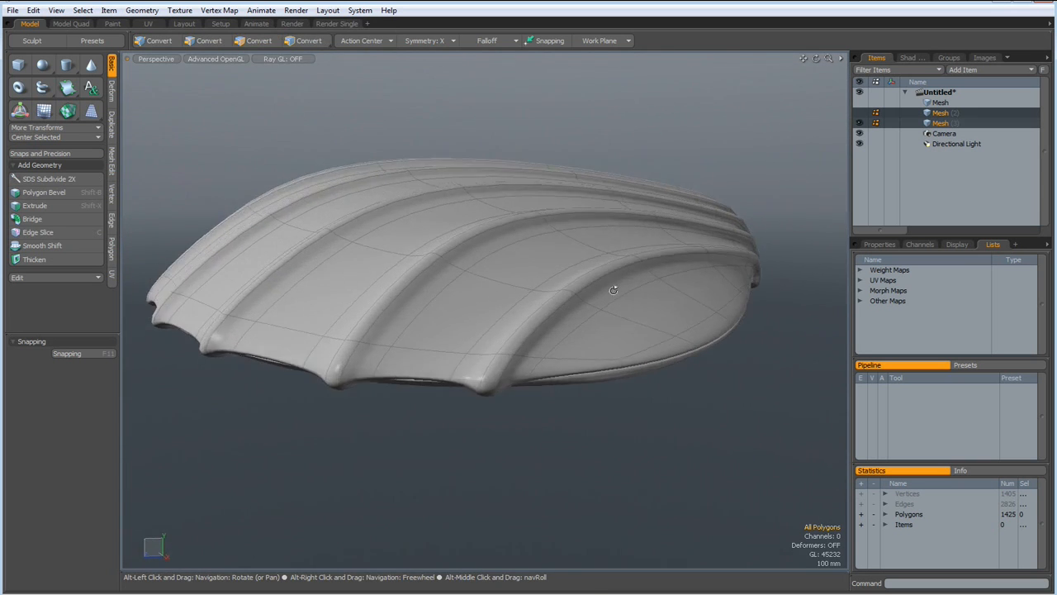
left_click(260, 40)
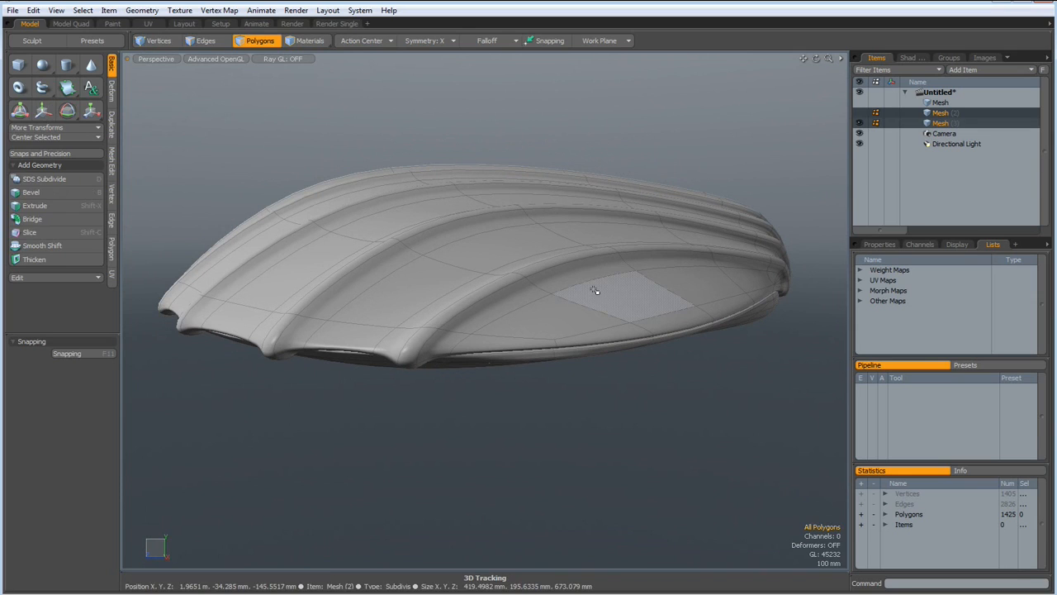